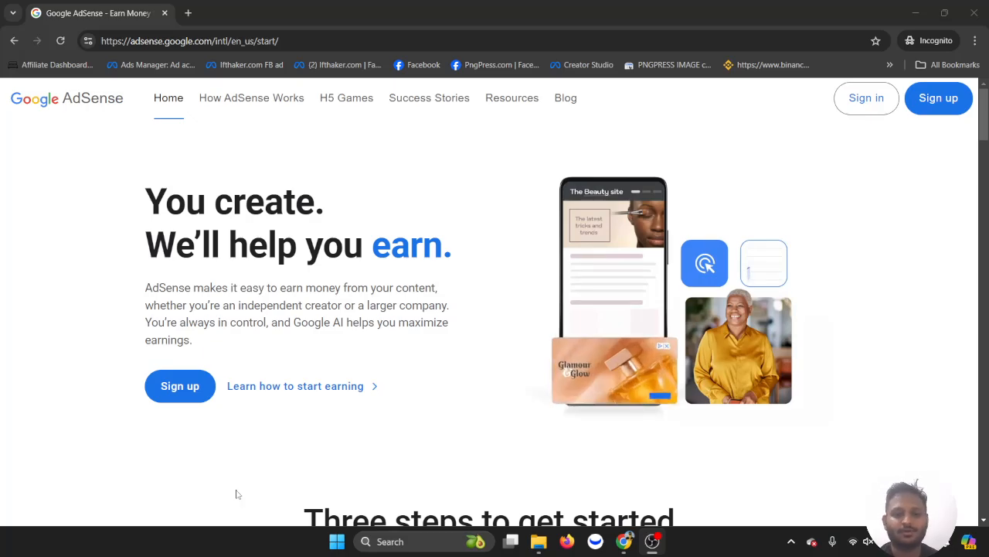
Scroll the AdSense start page until the 'See how much you could earn' calculator is in view
scroll(down, 3)
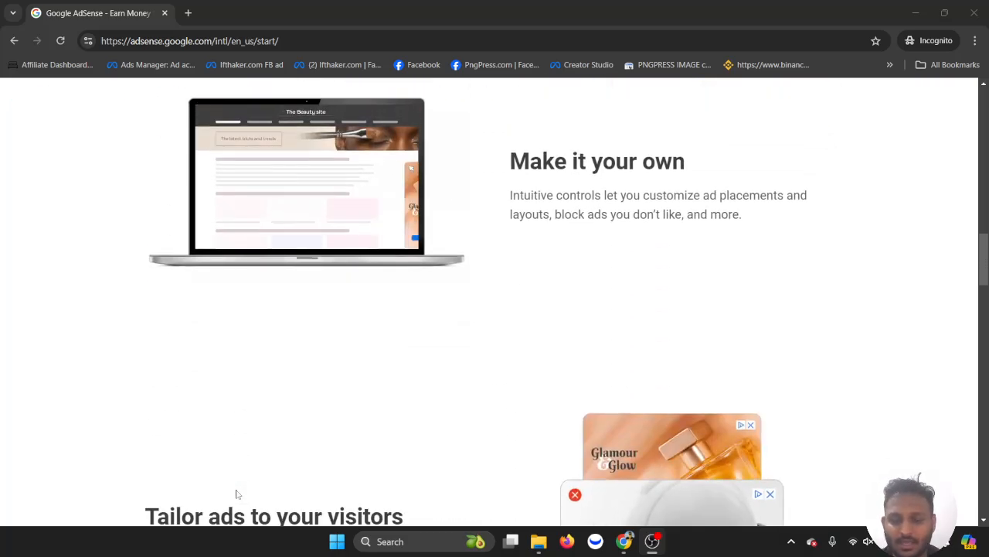
scroll(down, 3)
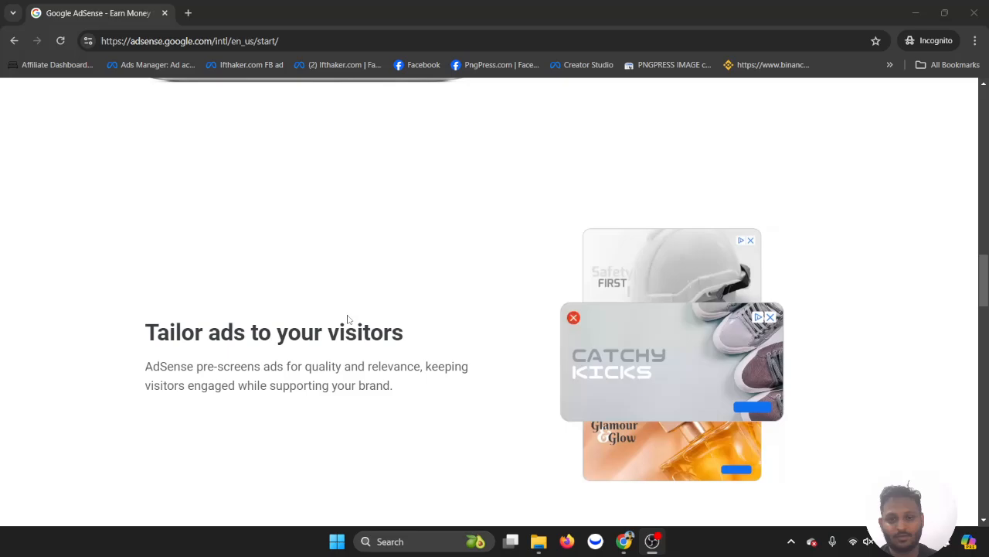
scroll(down, 3)
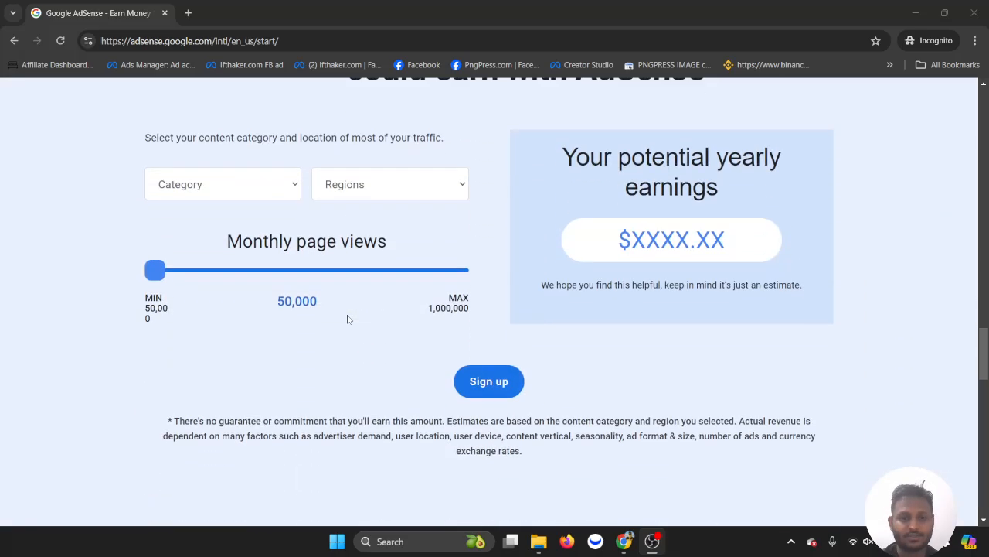
scroll(up, 3)
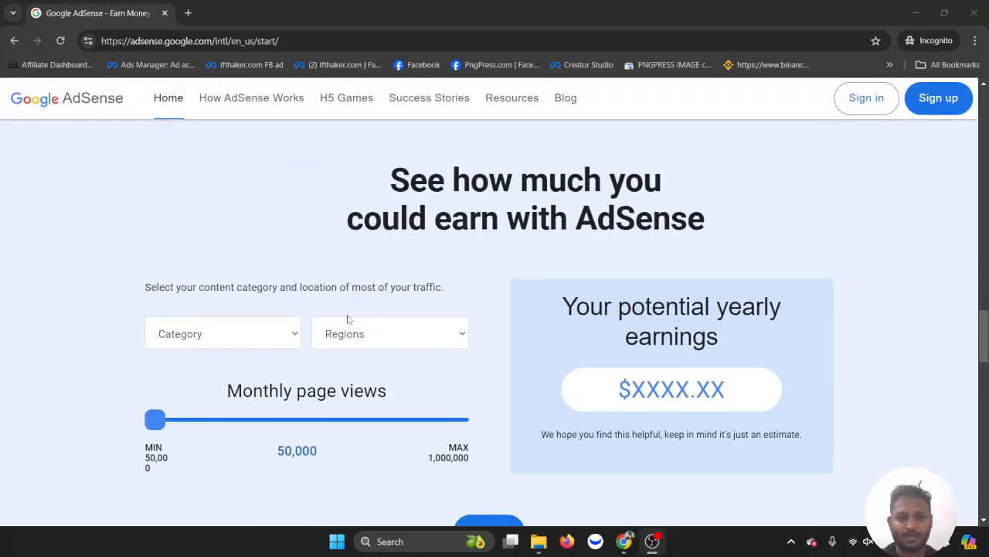
Set category Real Estate and region Europe, Middle East and Africa at about 301,036 views, estimating $7,300 yearly
click(223, 333)
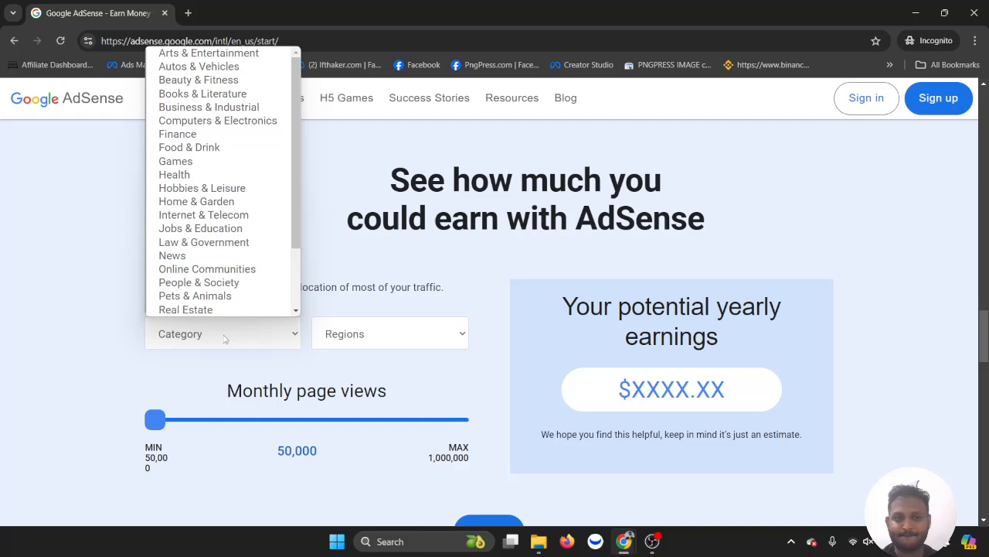
click(186, 309)
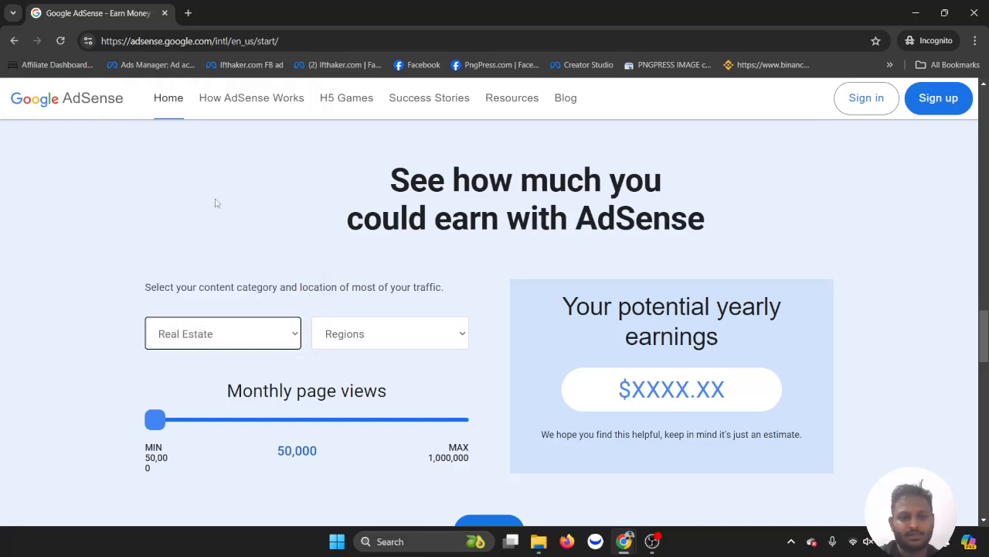
click(389, 334)
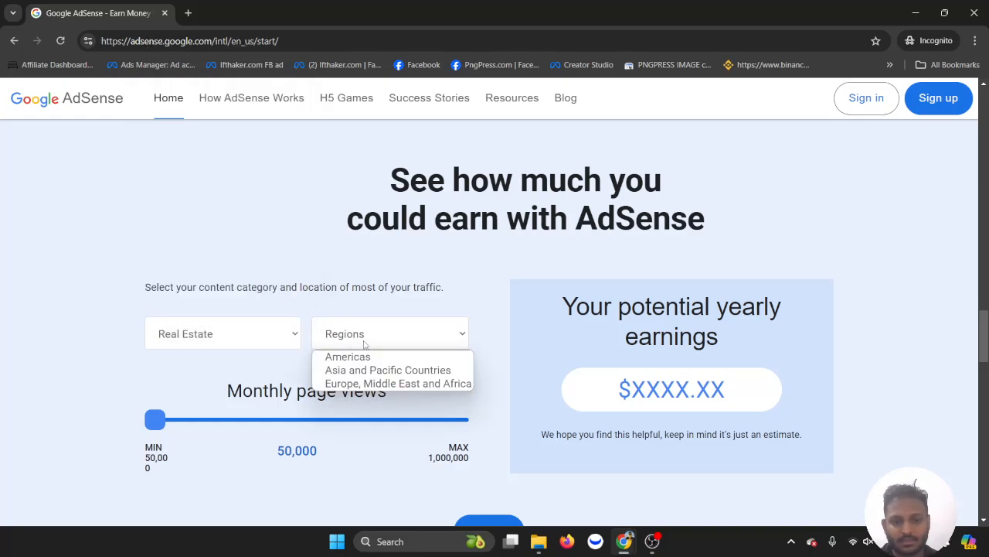
mouse_move(396, 383)
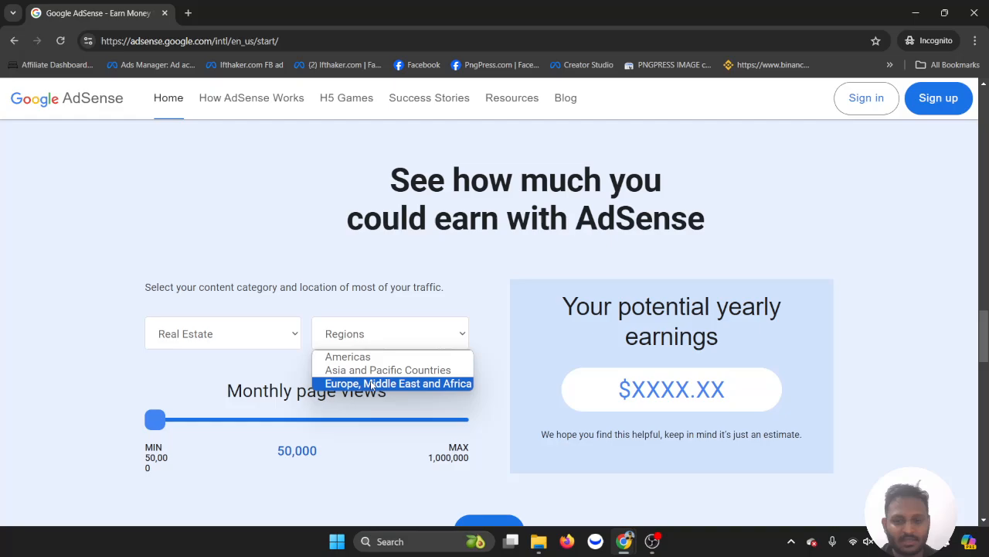
click(399, 383)
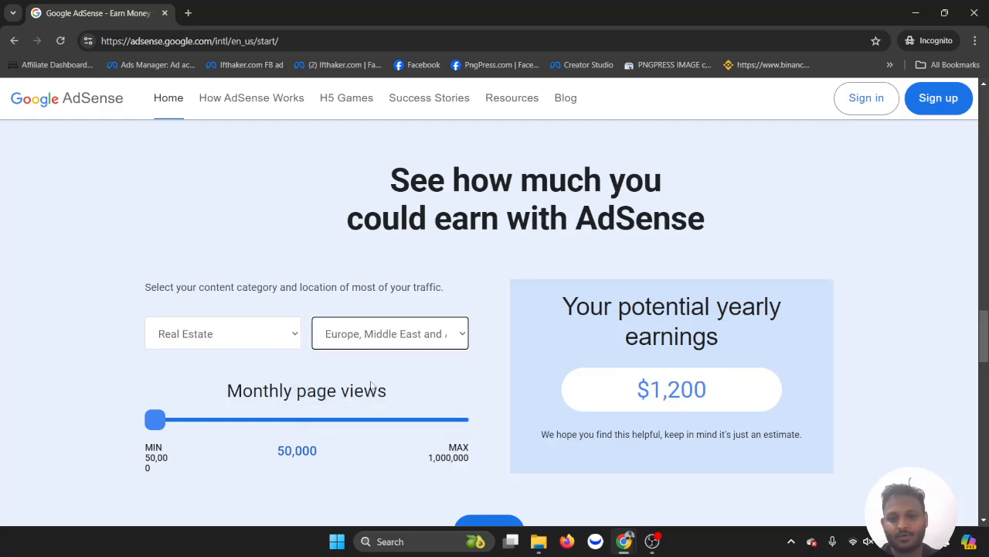
click(390, 334)
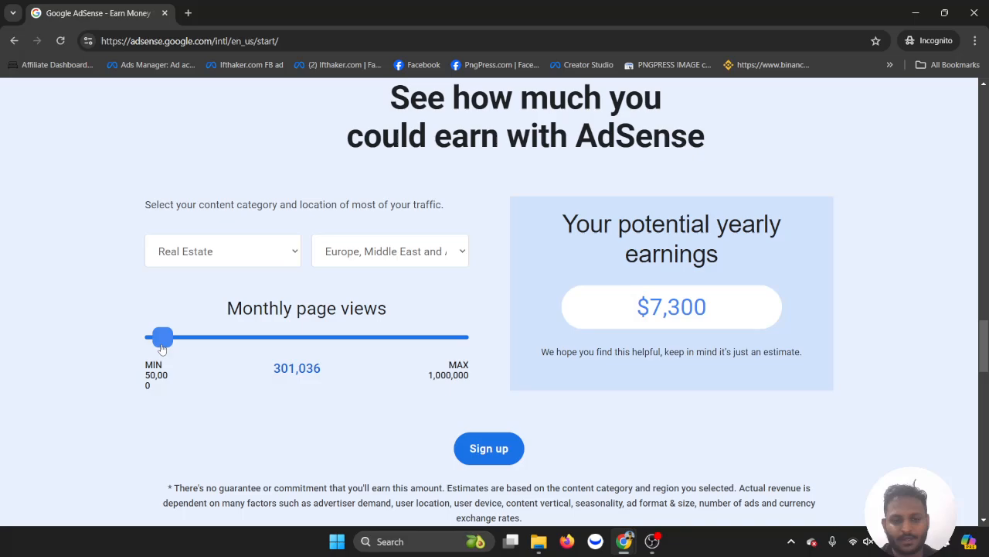
Adjust the page views slider through several values, settling near 825,304 for a $20,100 yearly estimate
drag(162, 337, 201, 337)
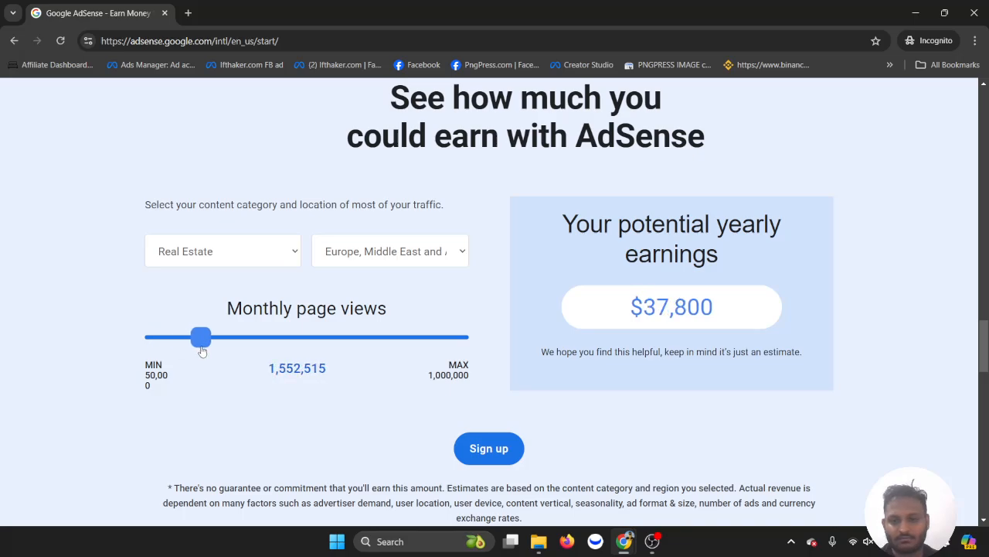
drag(201, 337, 193, 337)
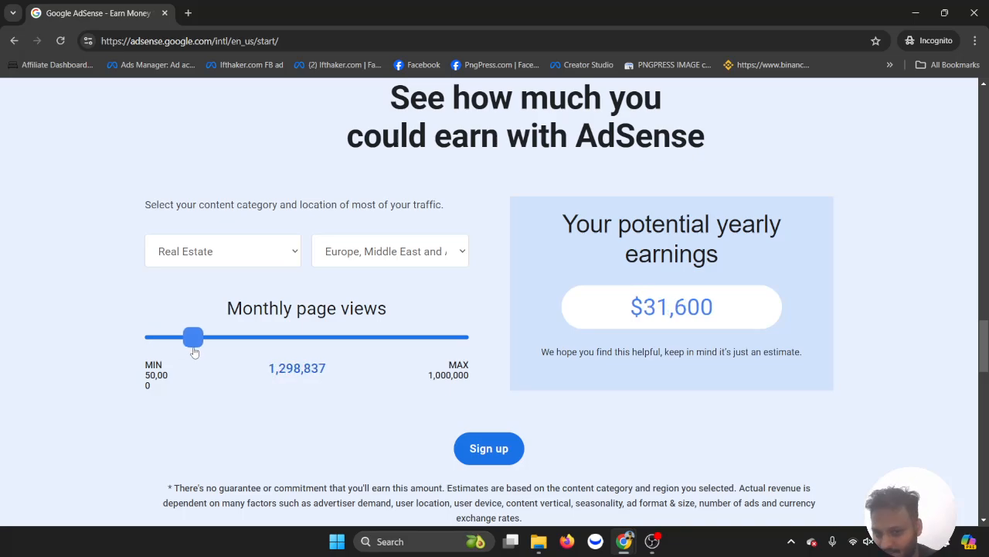
mouse_move(365, 286)
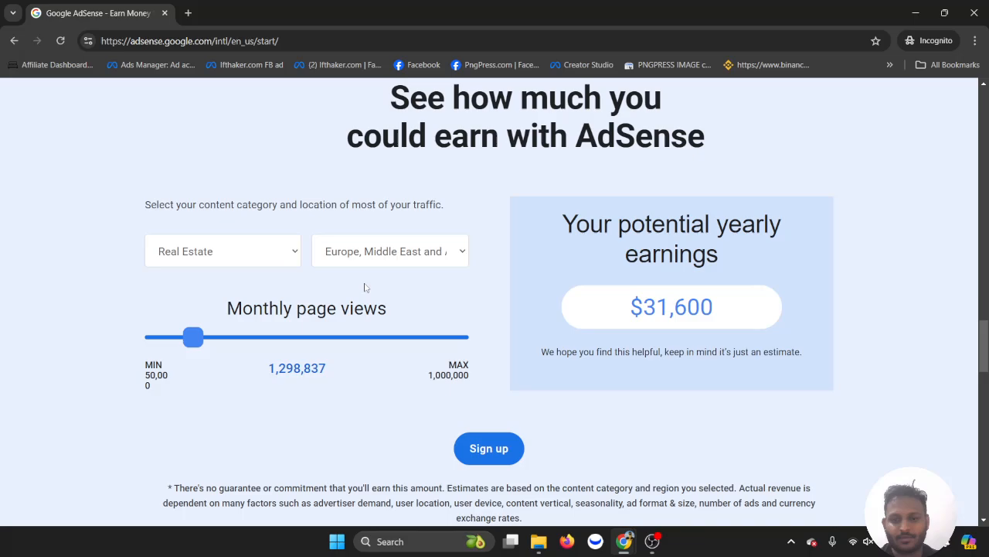
mouse_move(729, 328)
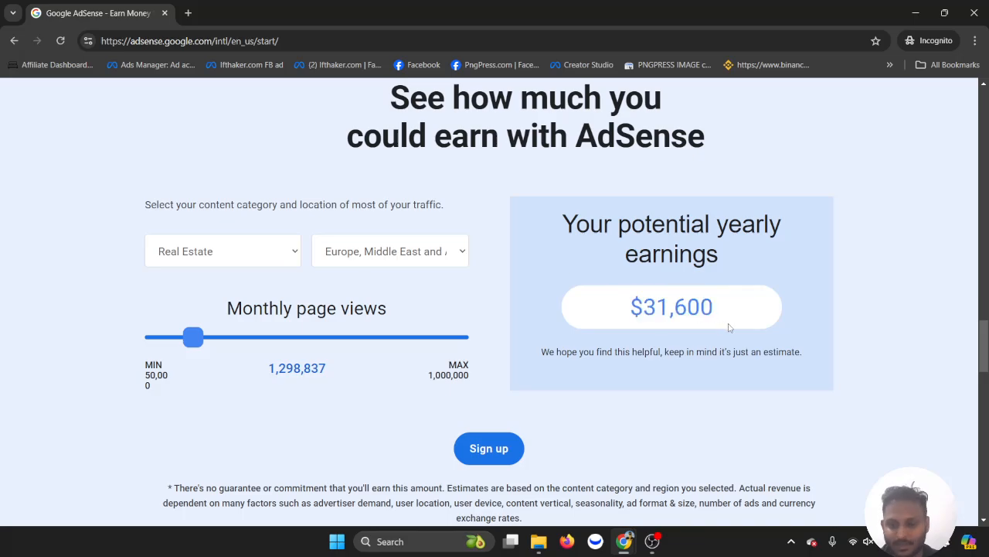
drag(194, 337, 178, 337)
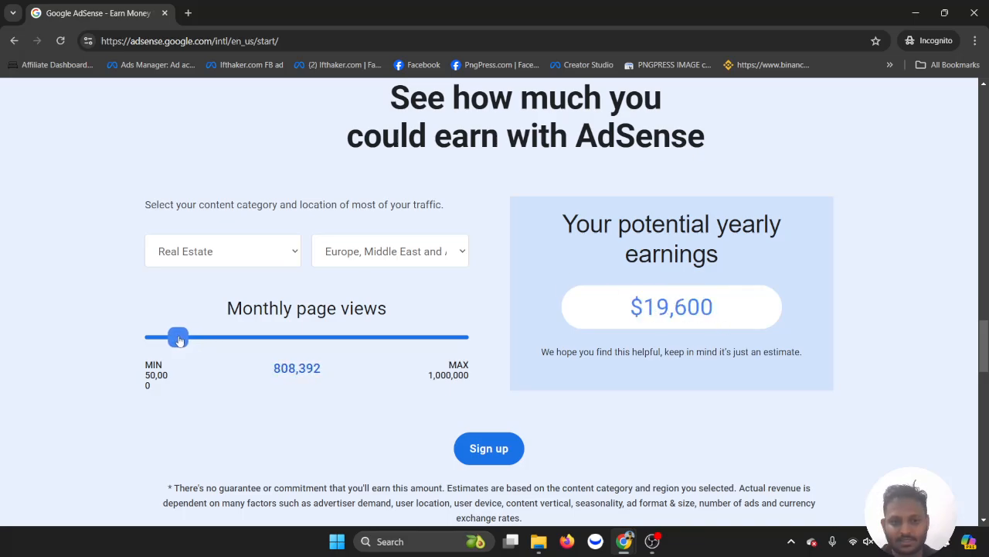
drag(179, 337, 175, 337)
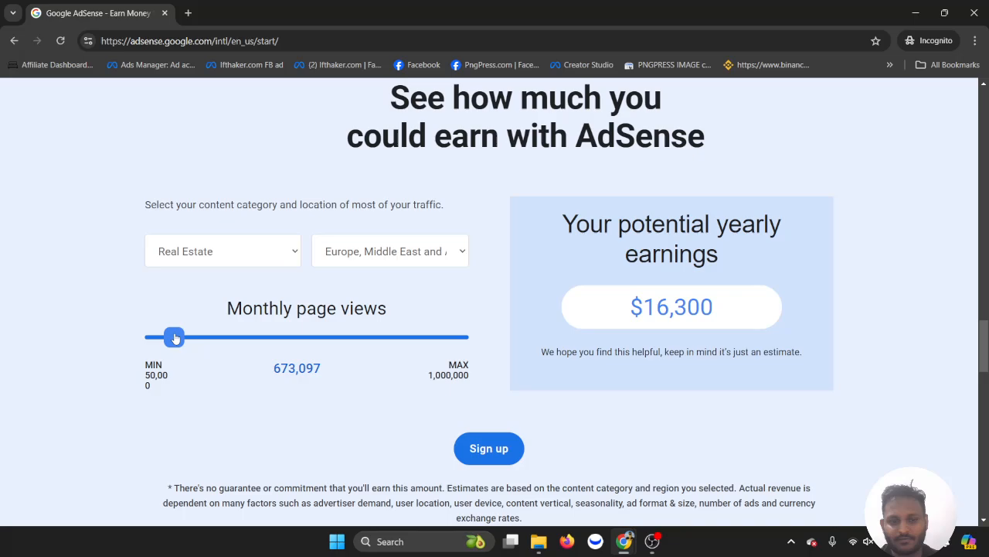
drag(175, 337, 180, 337)
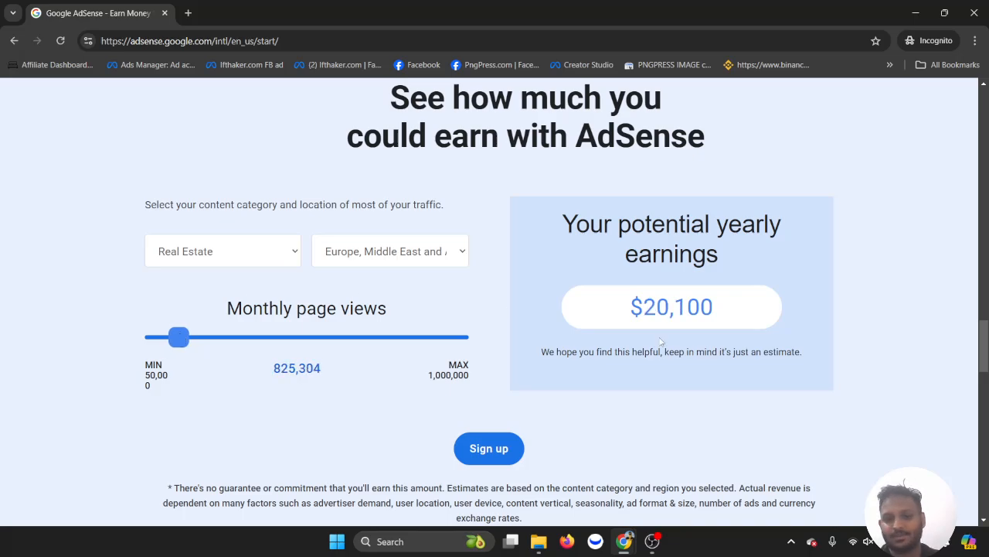
mouse_move(631, 324)
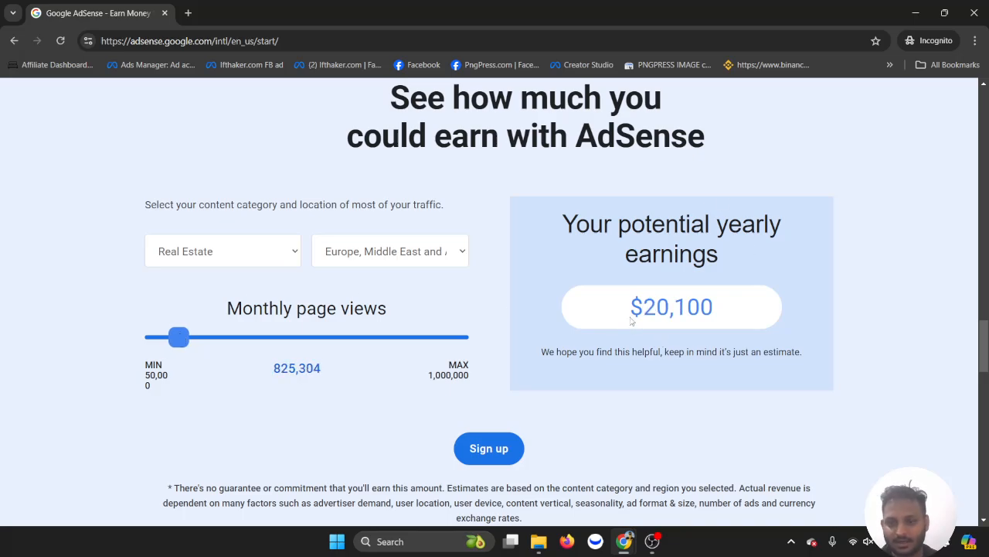
mouse_move(734, 323)
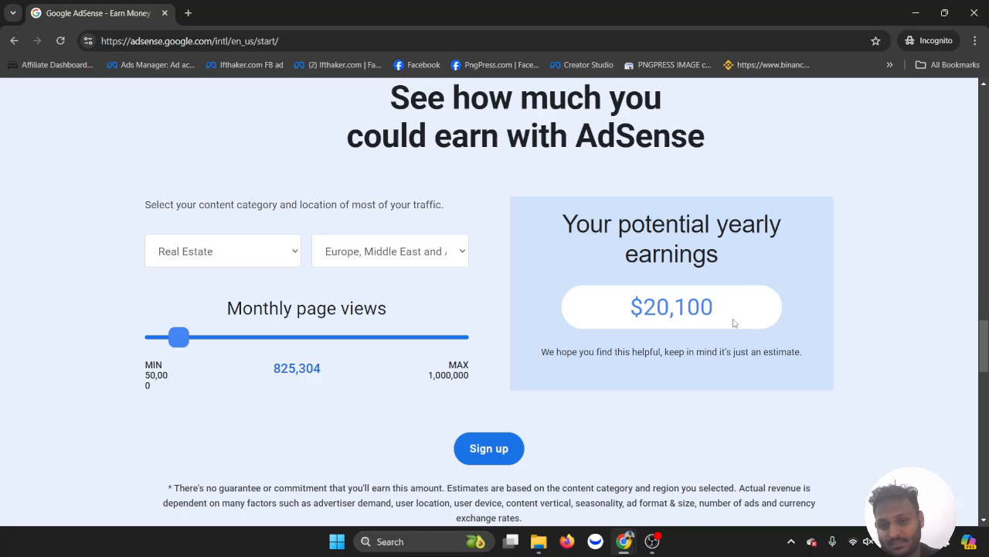
mouse_move(301, 240)
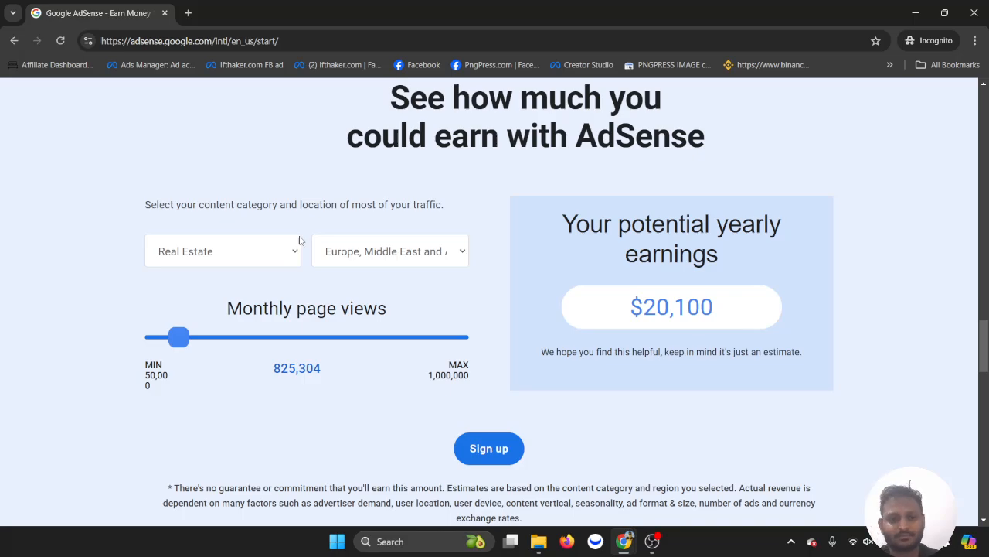
mouse_move(366, 209)
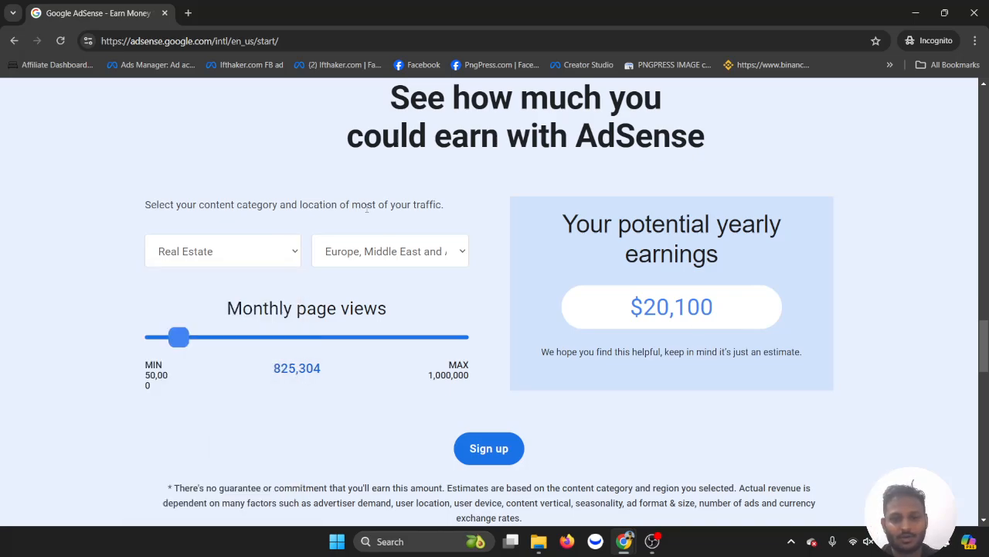
Switch region to Americas and compare estimates at about 656,185 and 1,383,396 monthly page views ($44,900)
click(390, 251)
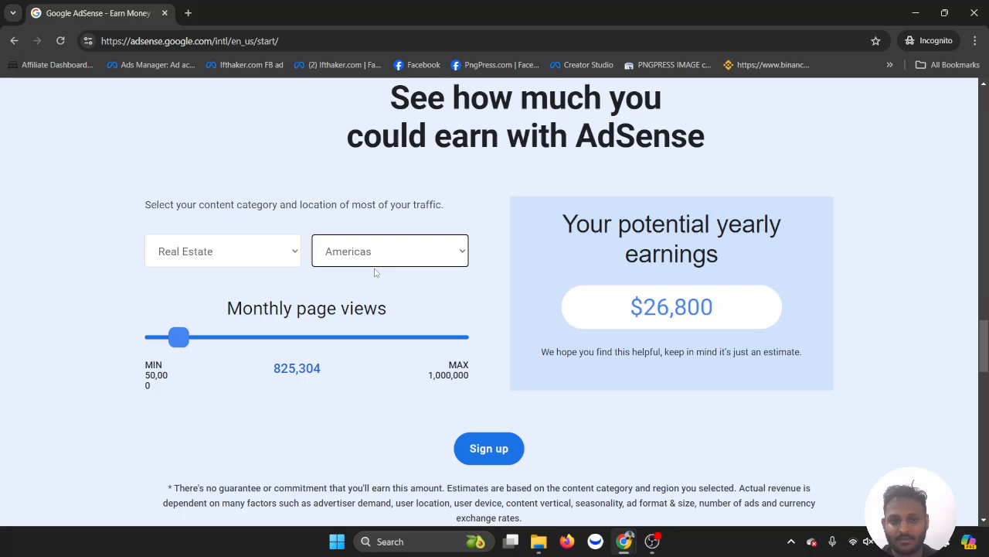
drag(179, 337, 173, 337)
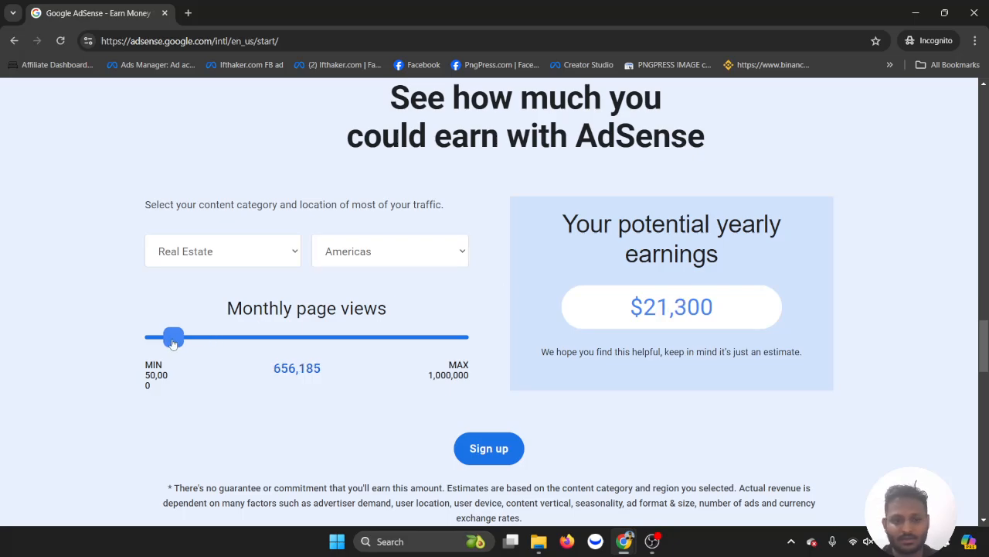
drag(173, 337, 195, 337)
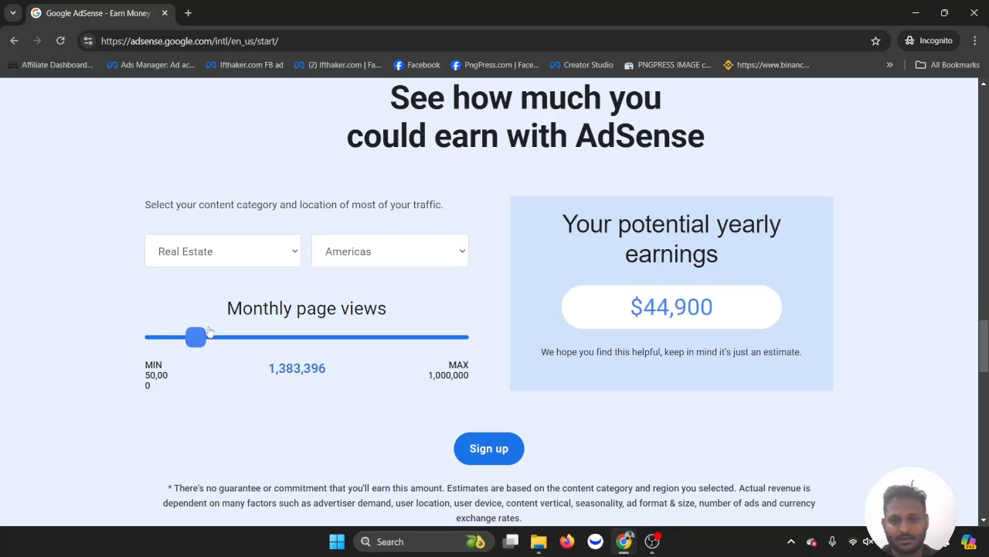
mouse_move(146, 147)
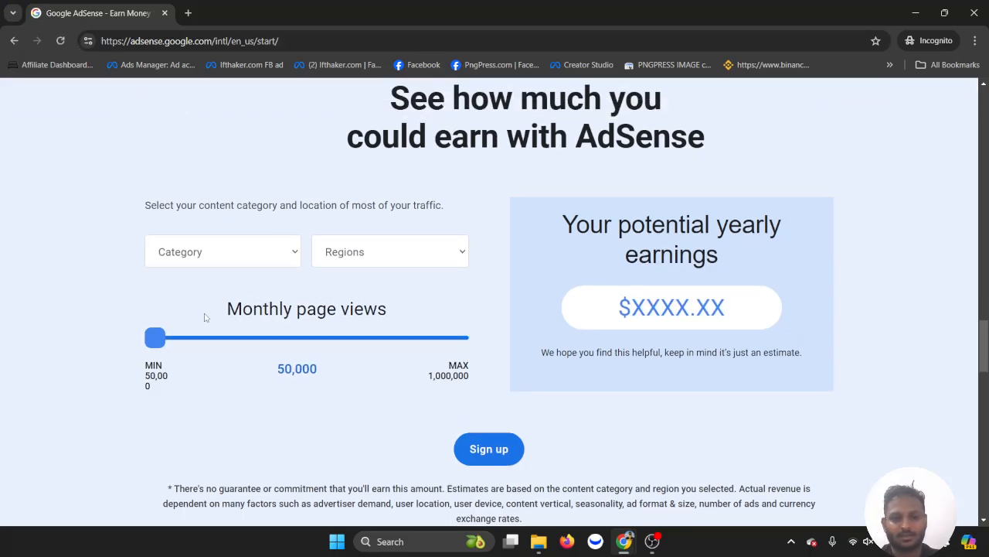
Reselect Real Estate and Americas and try low page-view values around 98,093 to 520,890
click(222, 250)
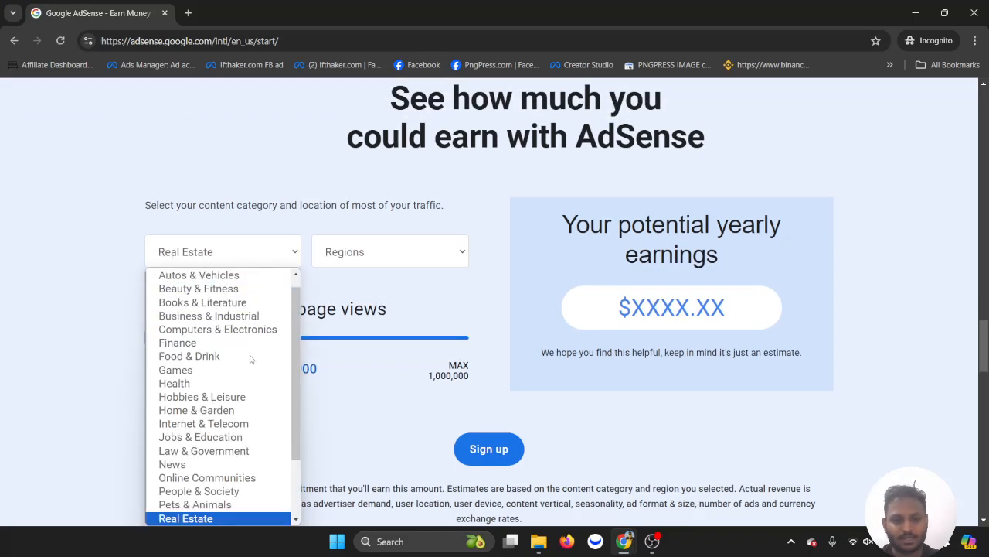
click(390, 250)
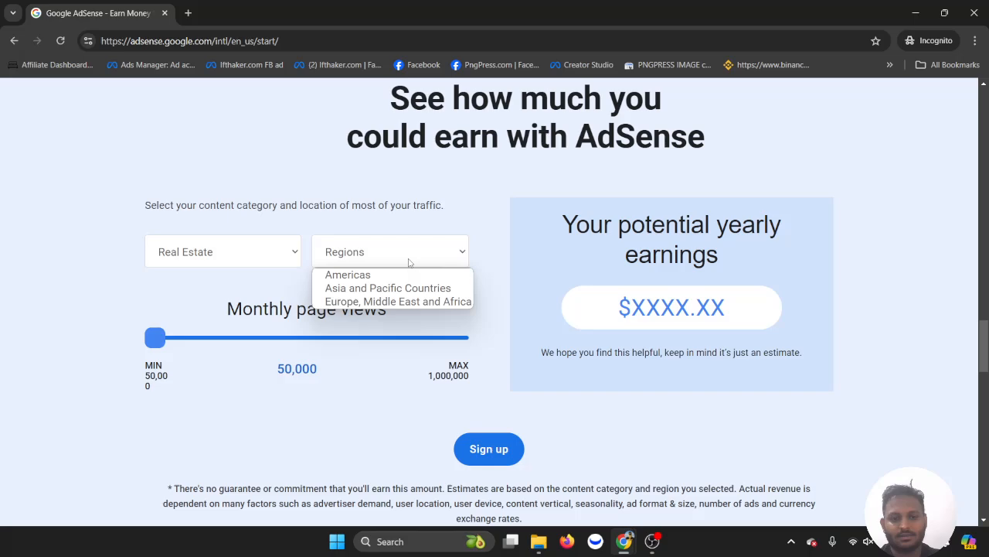
click(346, 275)
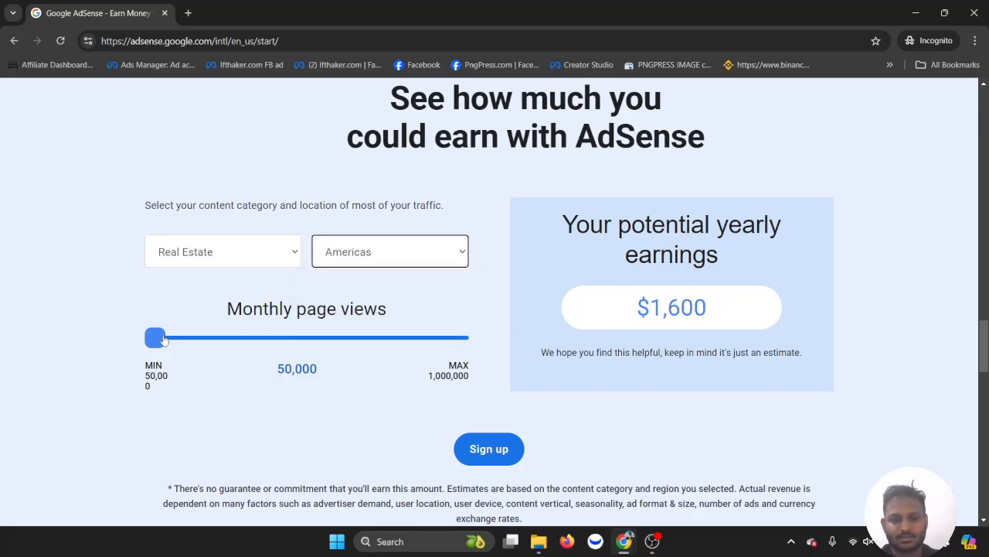
drag(156, 337, 170, 337)
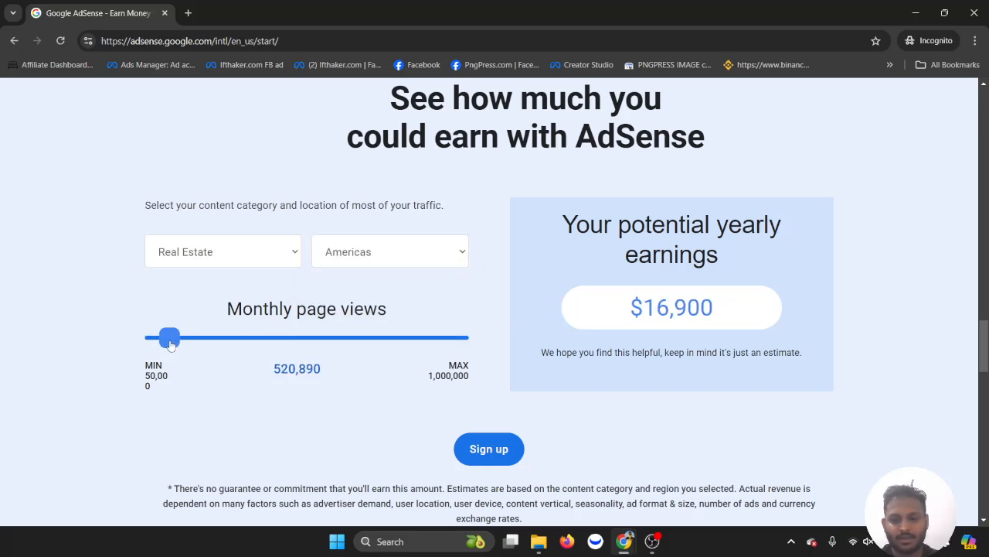
drag(171, 337, 158, 337)
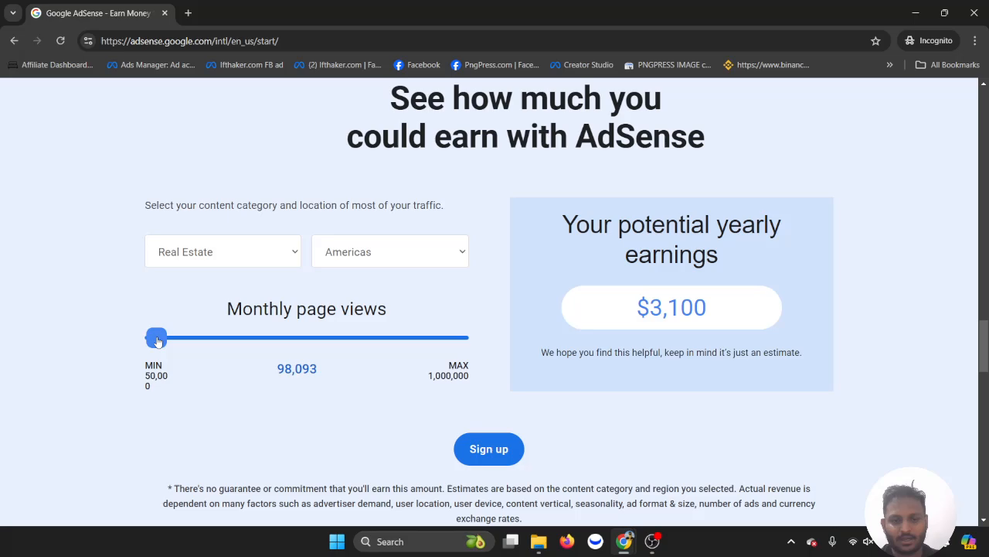
drag(158, 337, 157, 337)
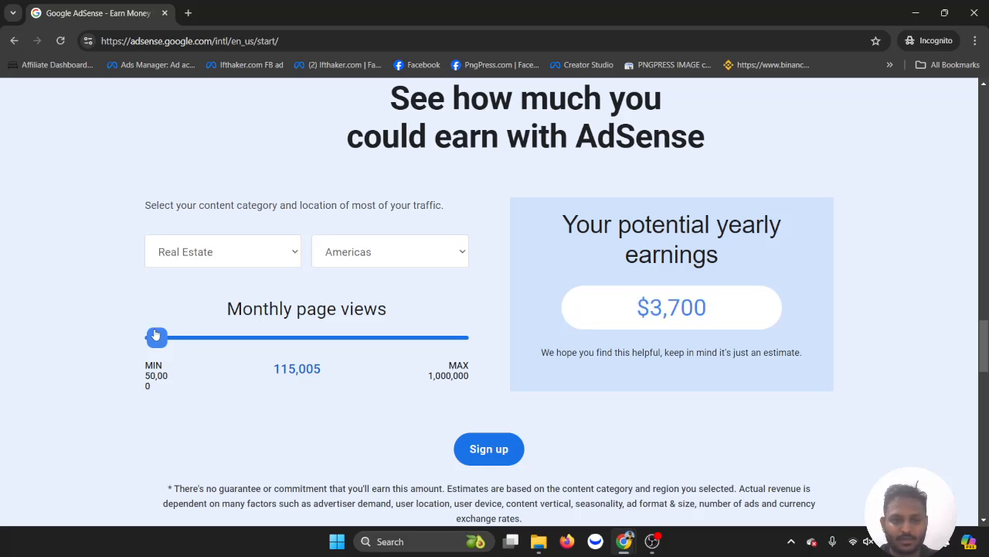
Settle monthly page views near 1,163,542 for a $37,800 yearly estimate, then leave for Facebook
drag(156, 337, 194, 337)
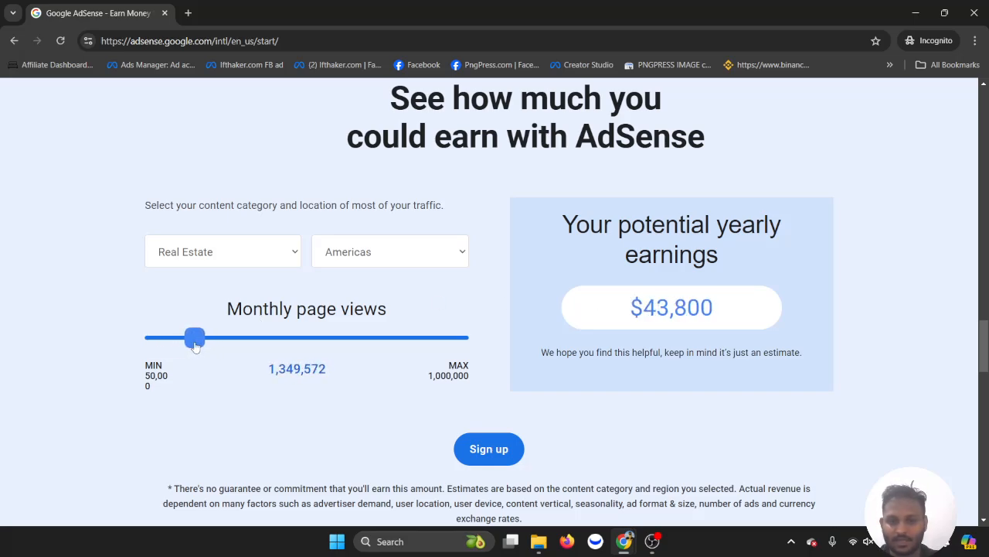
drag(194, 337, 189, 337)
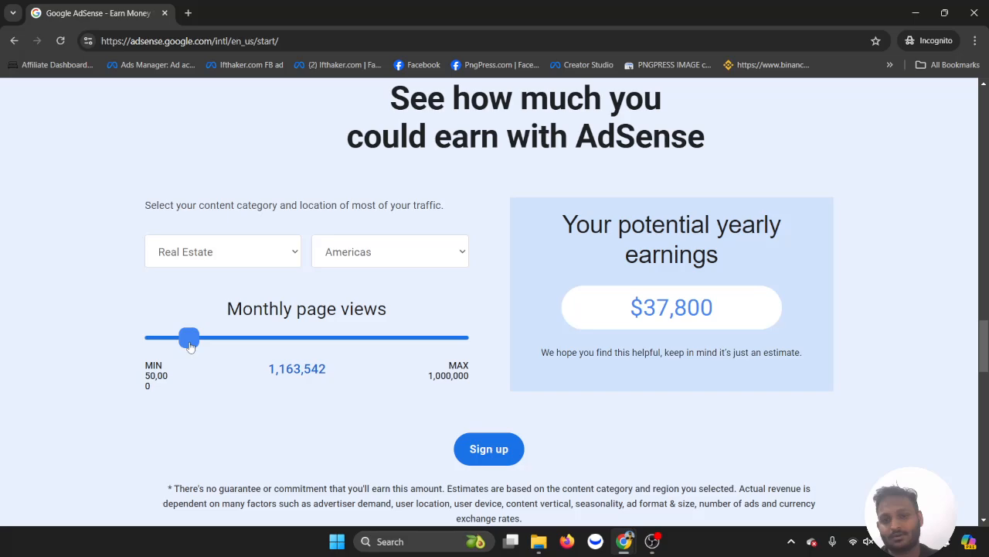
mouse_move(903, 41)
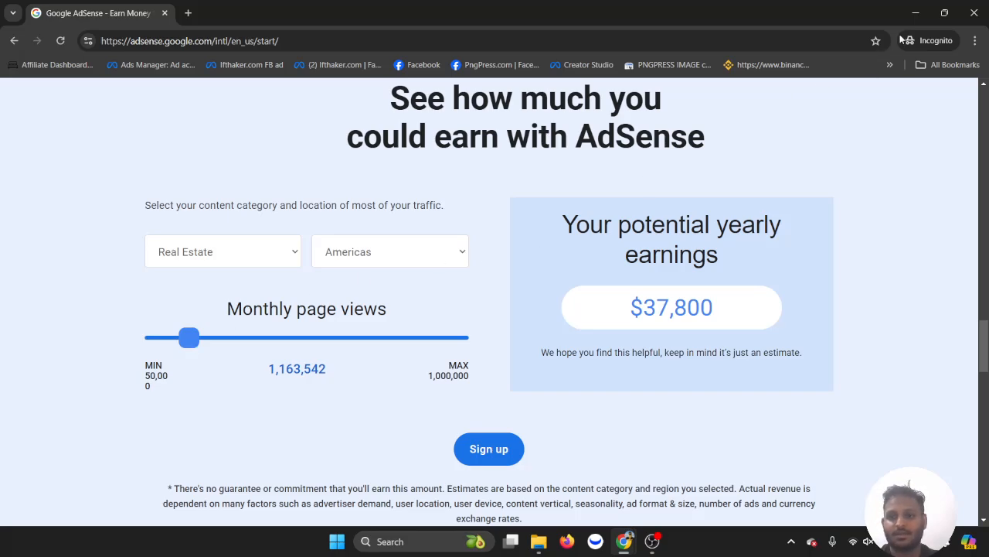
click(916, 12)
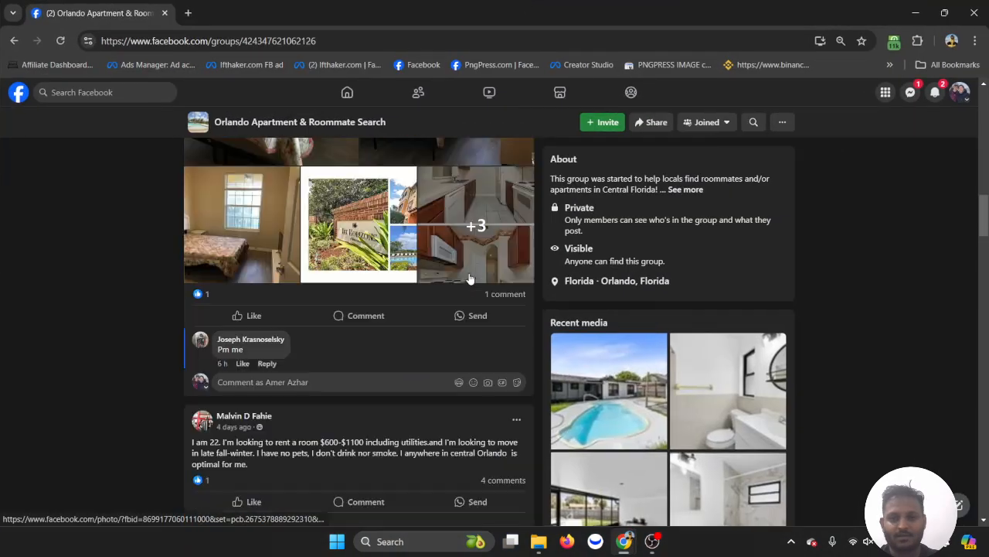
Scroll through the Orlando Apartment & Roommate Search group's feed of roommate and room-for-rent posts
scroll(up, 3)
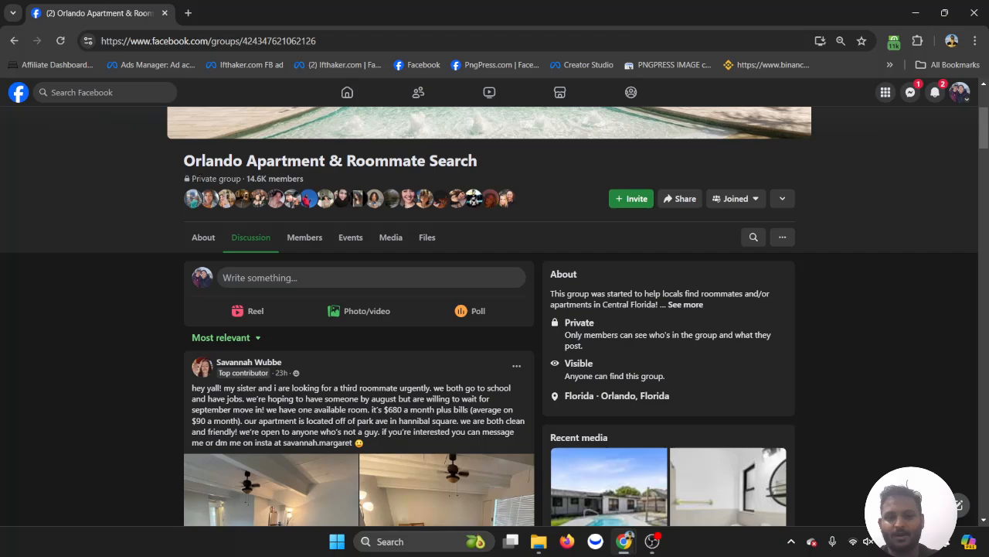
scroll(down, 3)
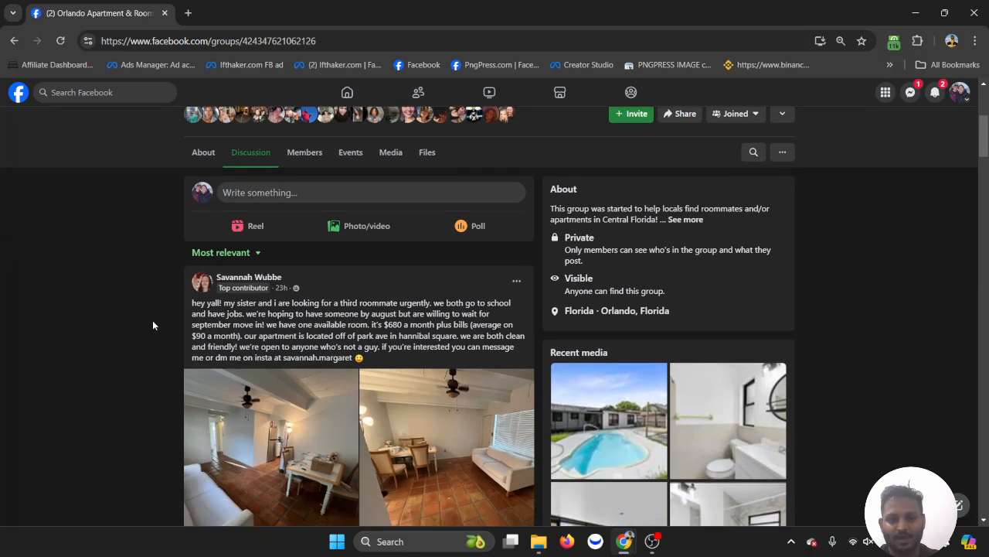
scroll(down, 3)
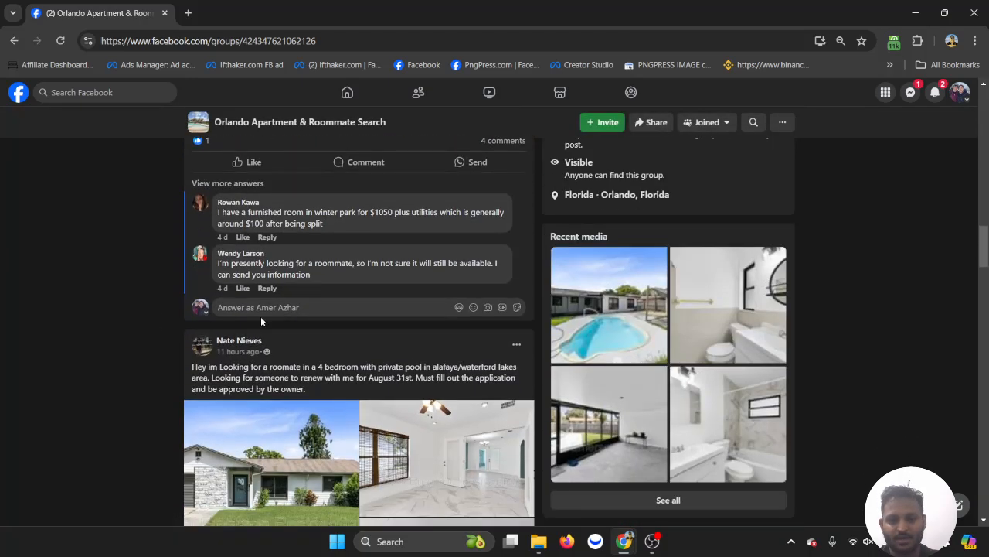
scroll(down, 3)
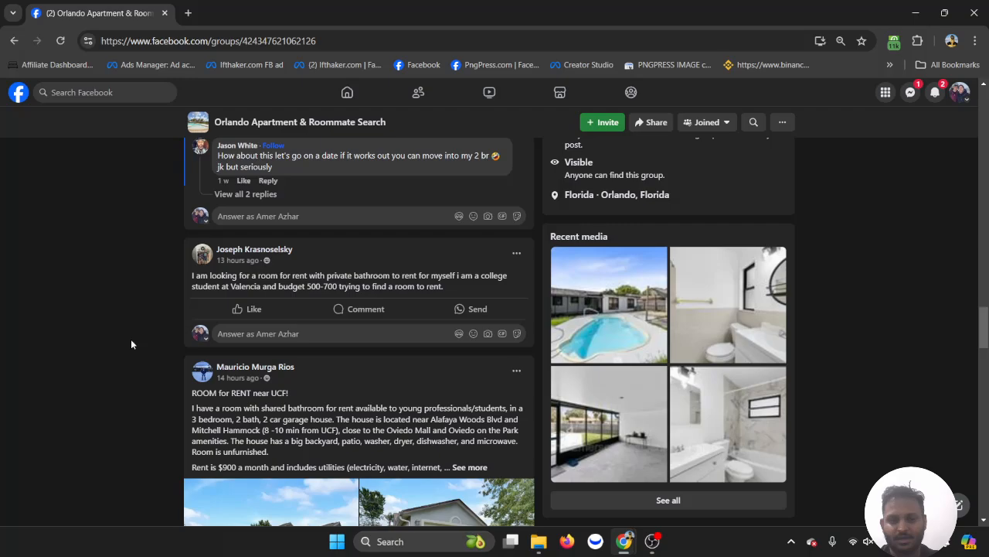
scroll(up, 3)
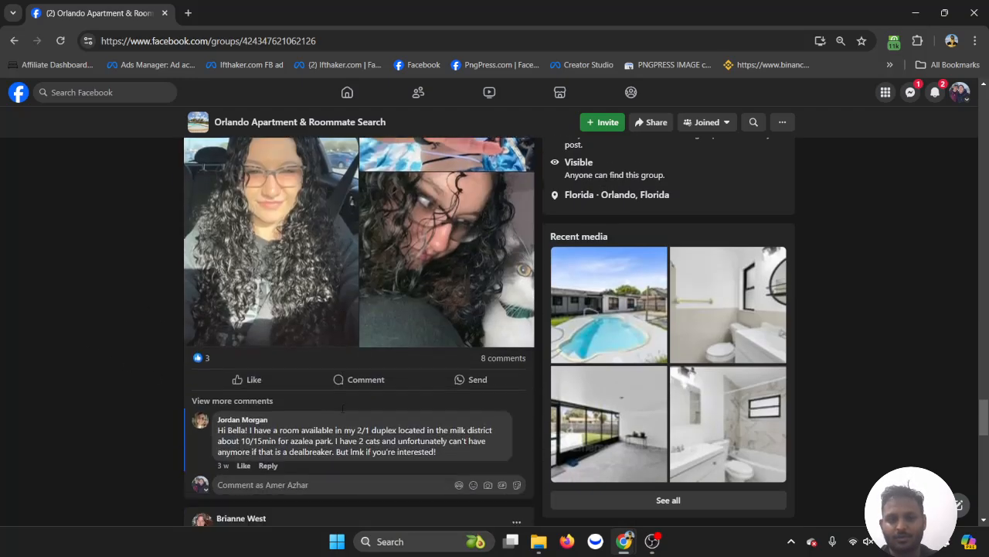
scroll(up, 3)
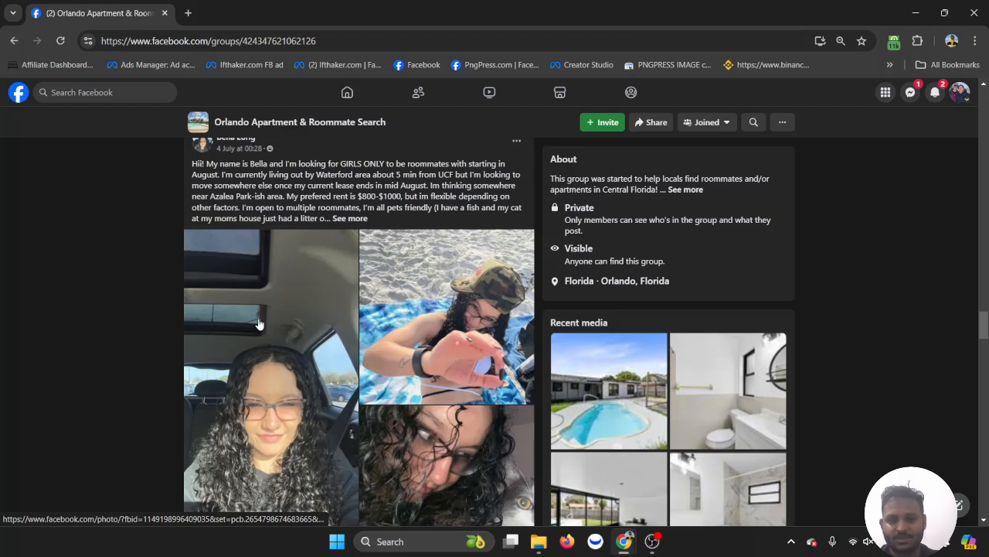
scroll(down, 3)
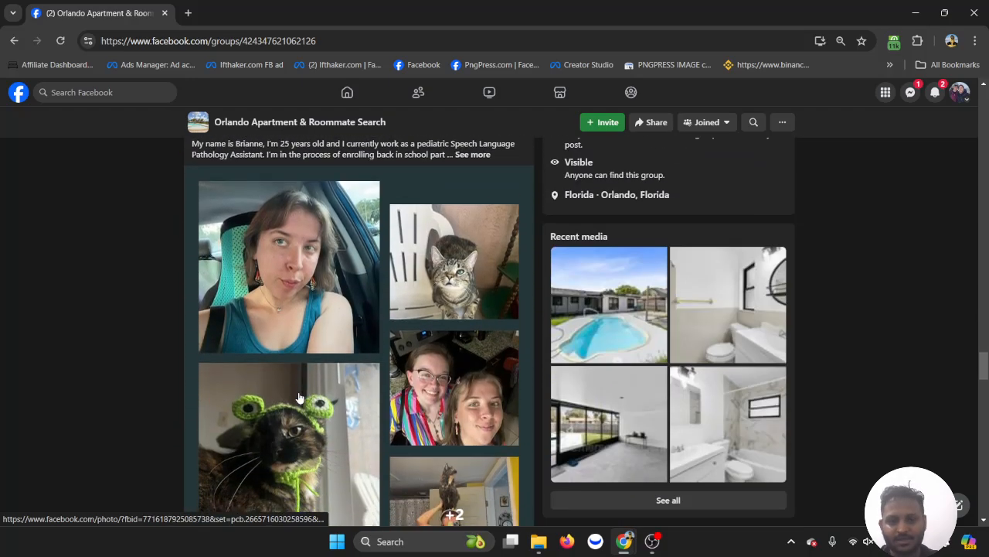
scroll(down, 3)
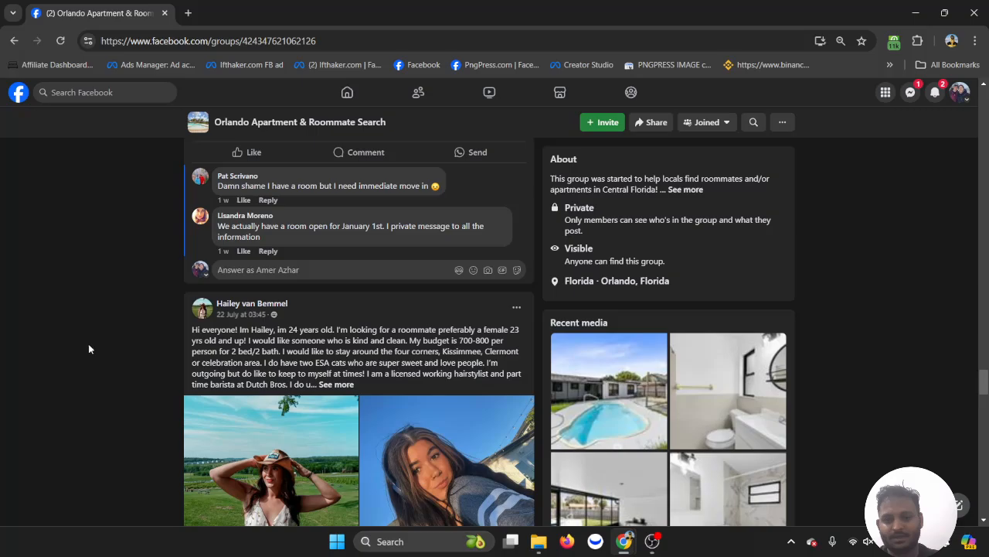
scroll(down, 3)
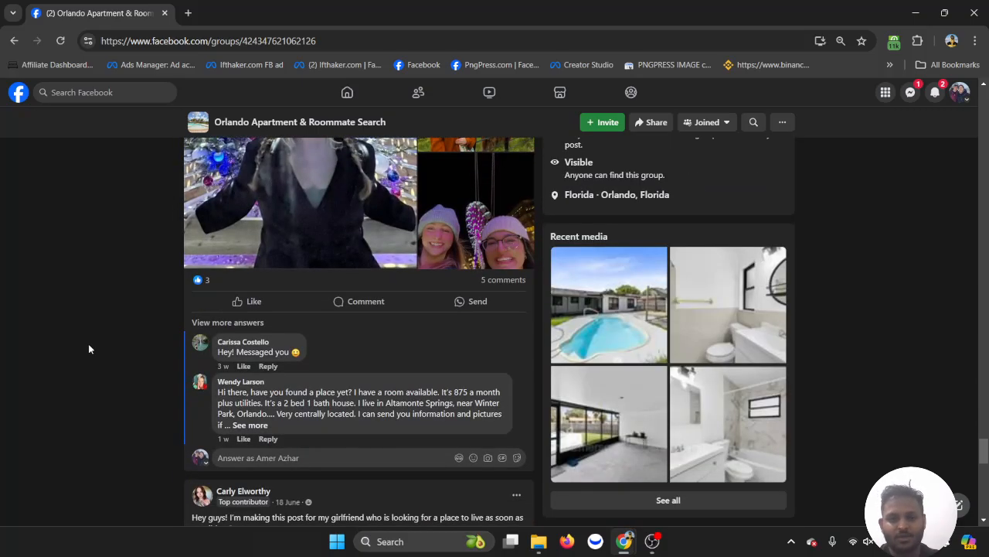
scroll(down, 3)
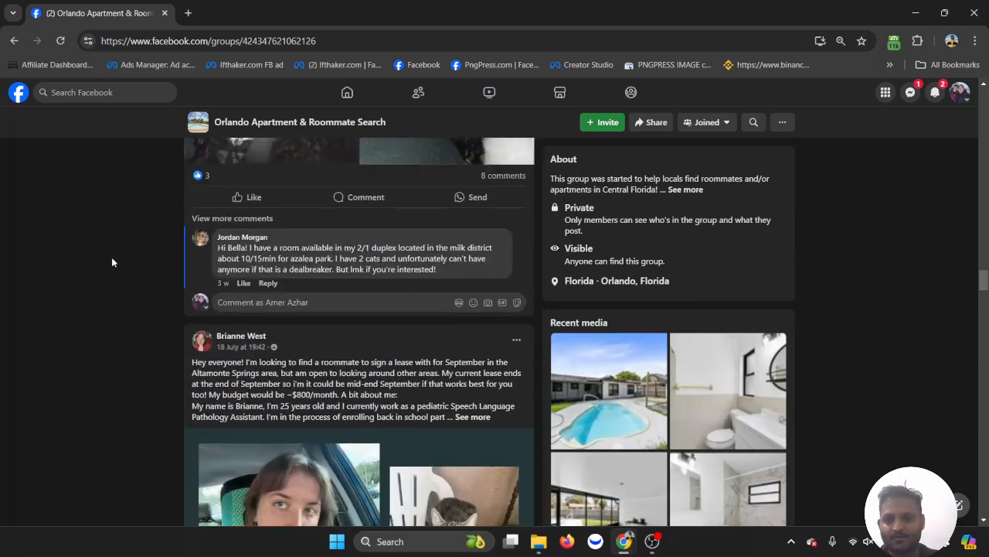
scroll(up, 3)
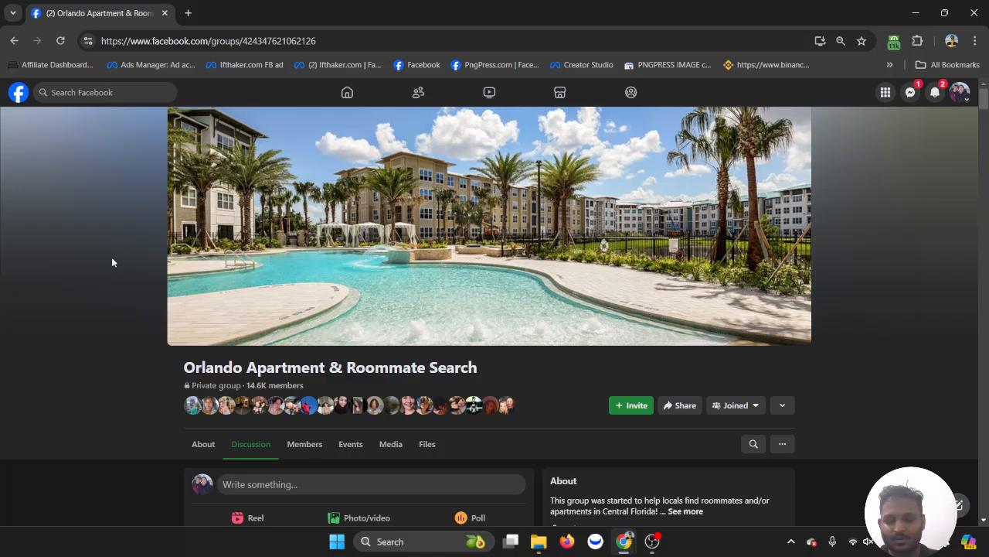
scroll(down, 3)
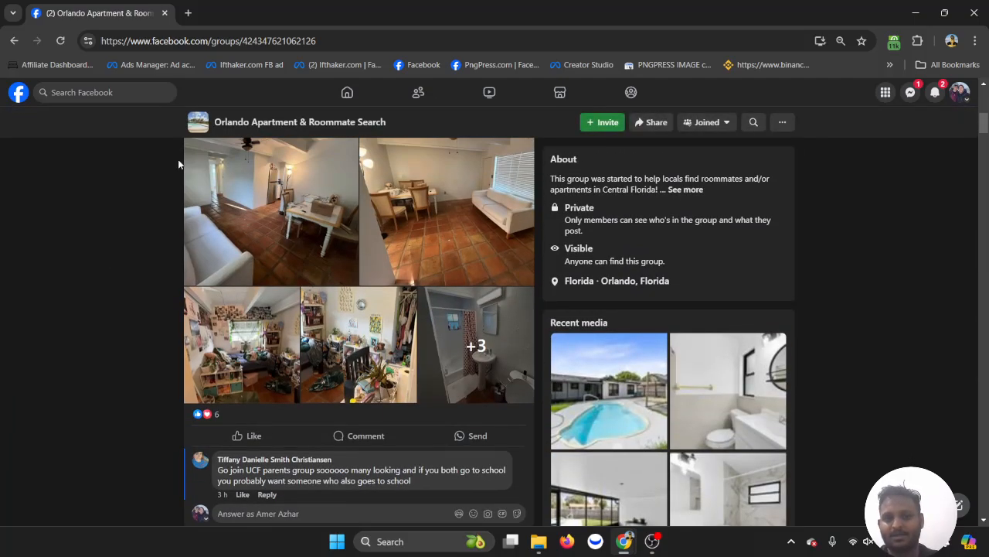
scroll(up, 3)
text(apartment)
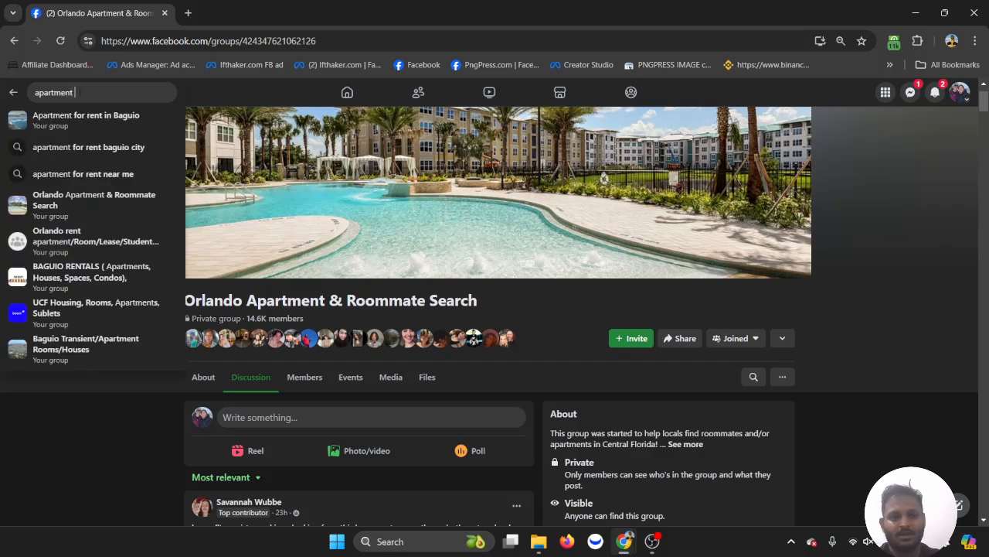
Search Facebook for 'apartment for rent in orlando' to list rental groups and Marketplace results
text(fur rent in)
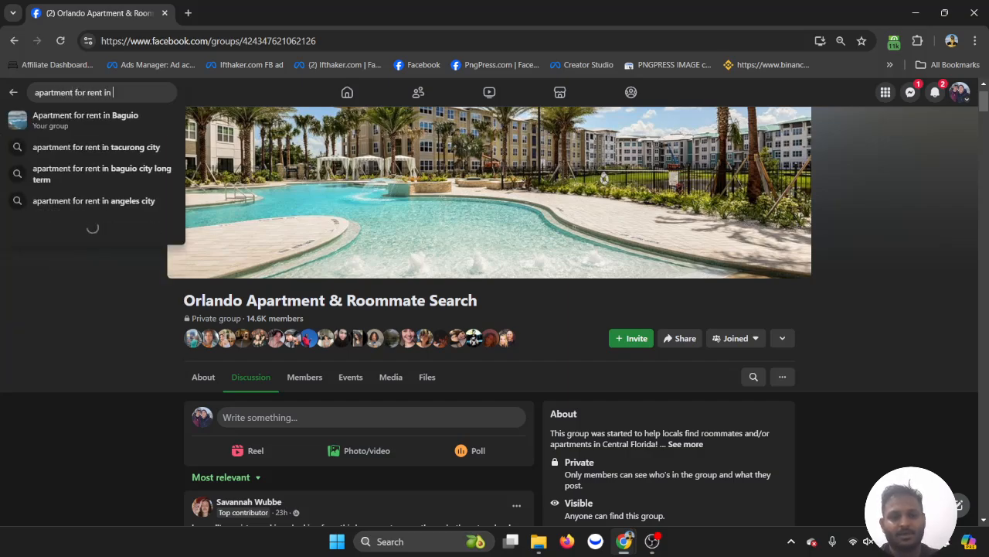
text( orlando)
key(Return)
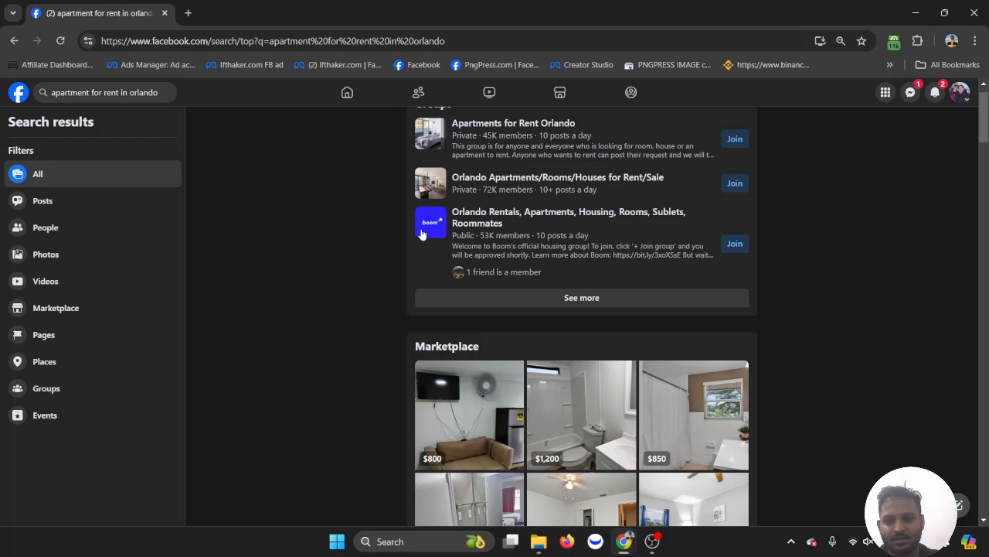
click(582, 415)
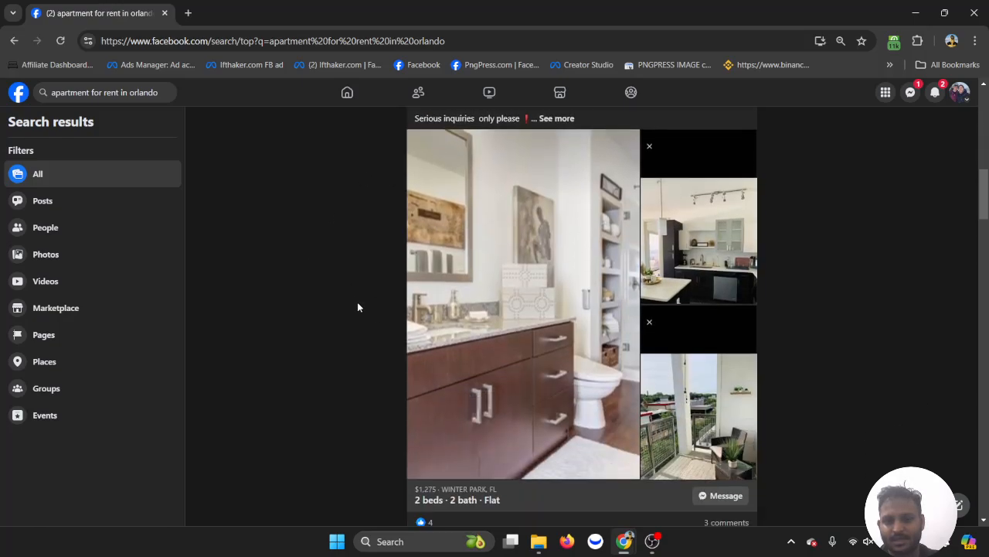
scroll(down, 3)
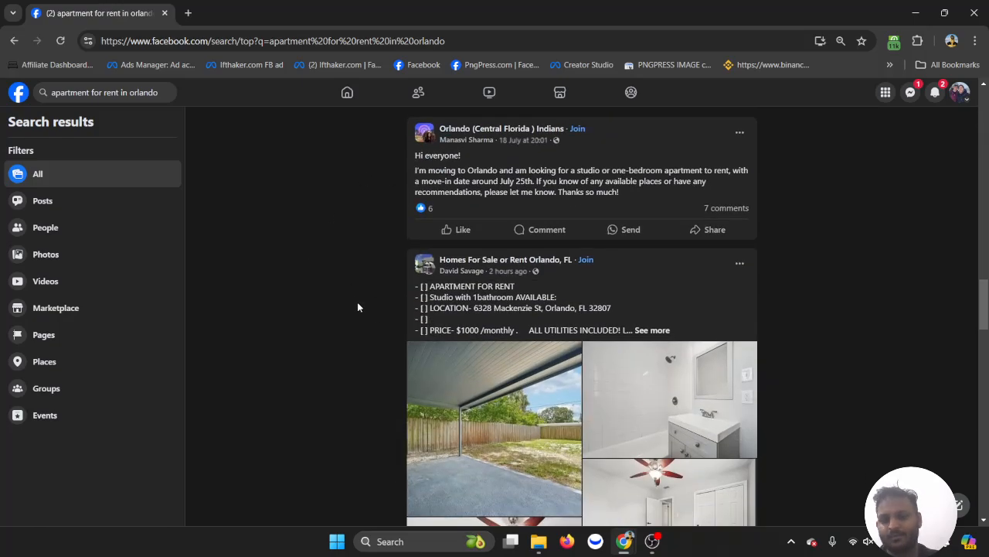
scroll(down, 3)
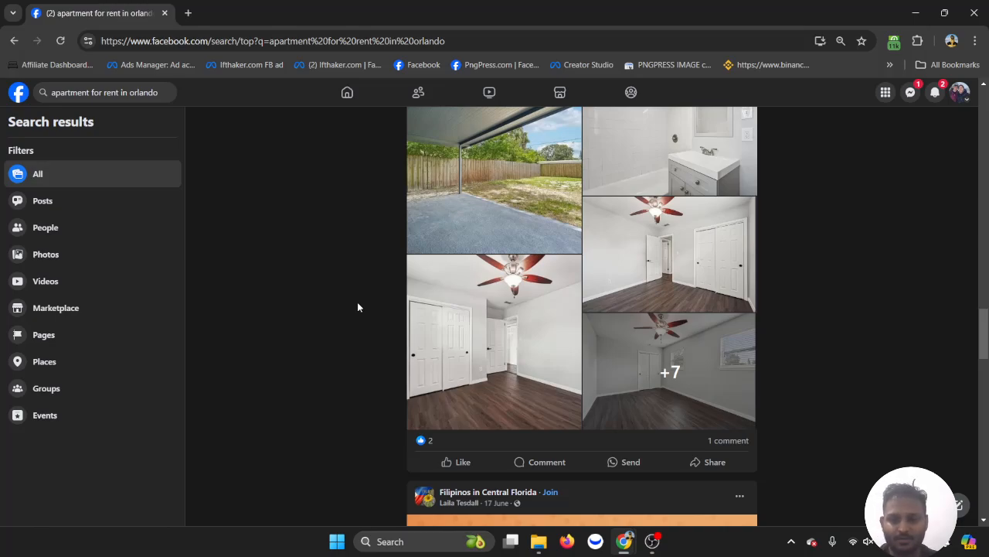
scroll(down, 3)
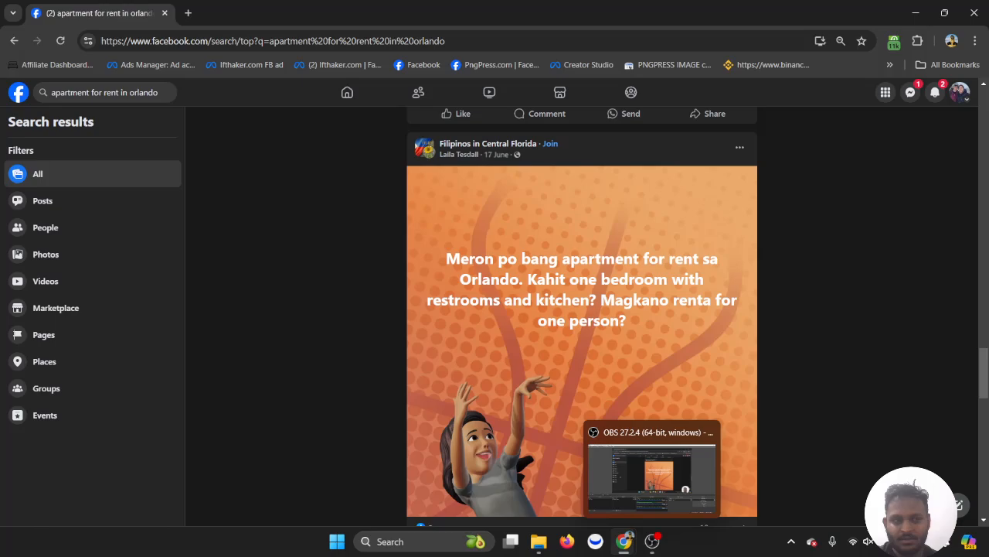